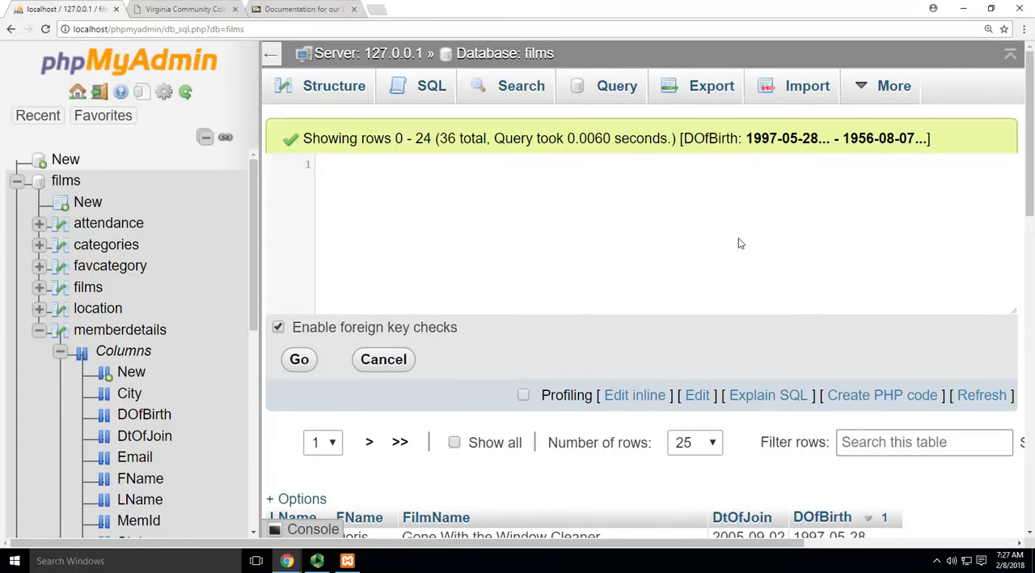
# Write SELECT films.FilmName, films.YearRlsd FROM films in the SQL editor, using autocomplete
pyautogui.write('Se')
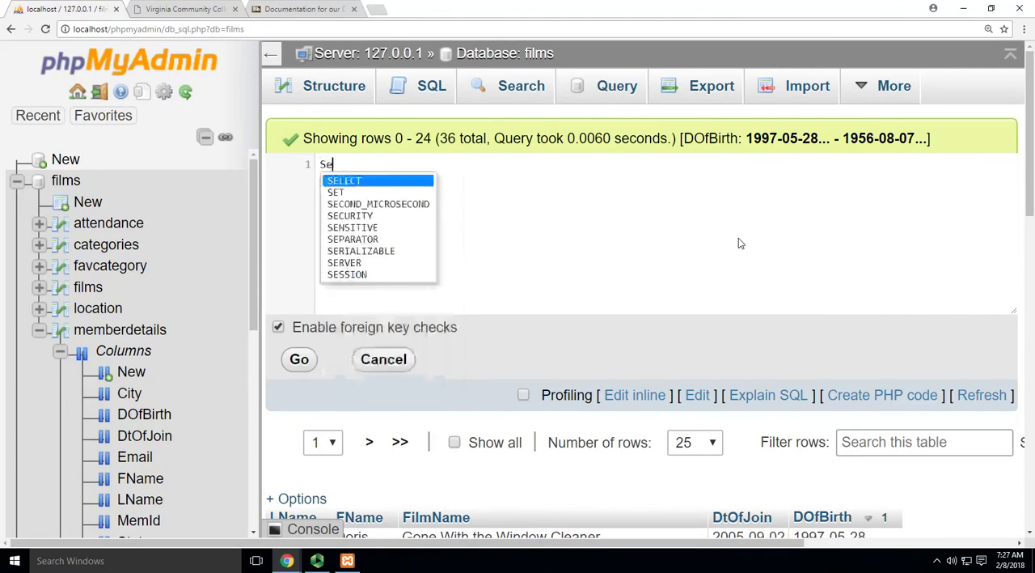
pyautogui.click(343, 180)
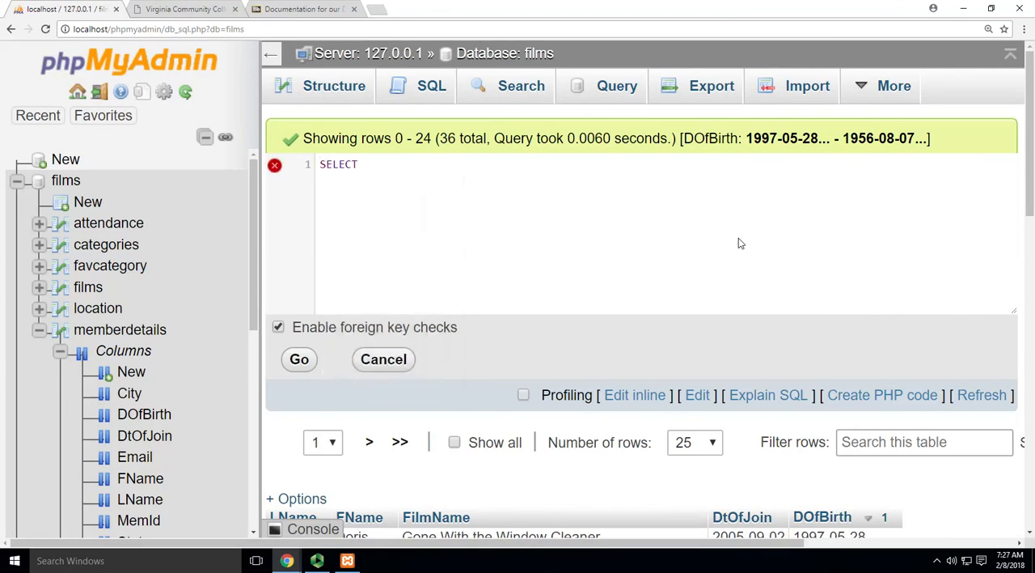
pyautogui.write('f')
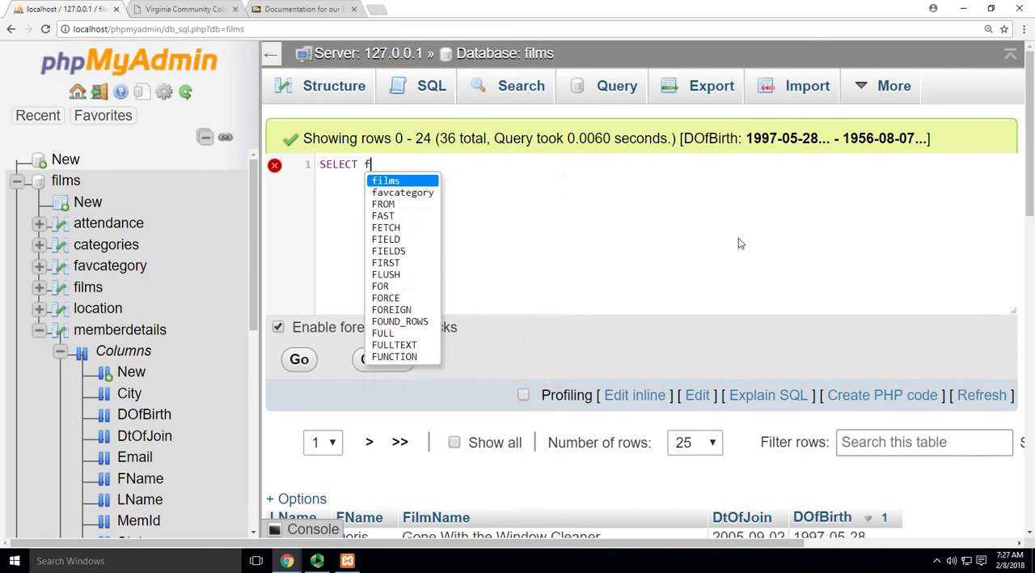
pyautogui.write('ilms.')
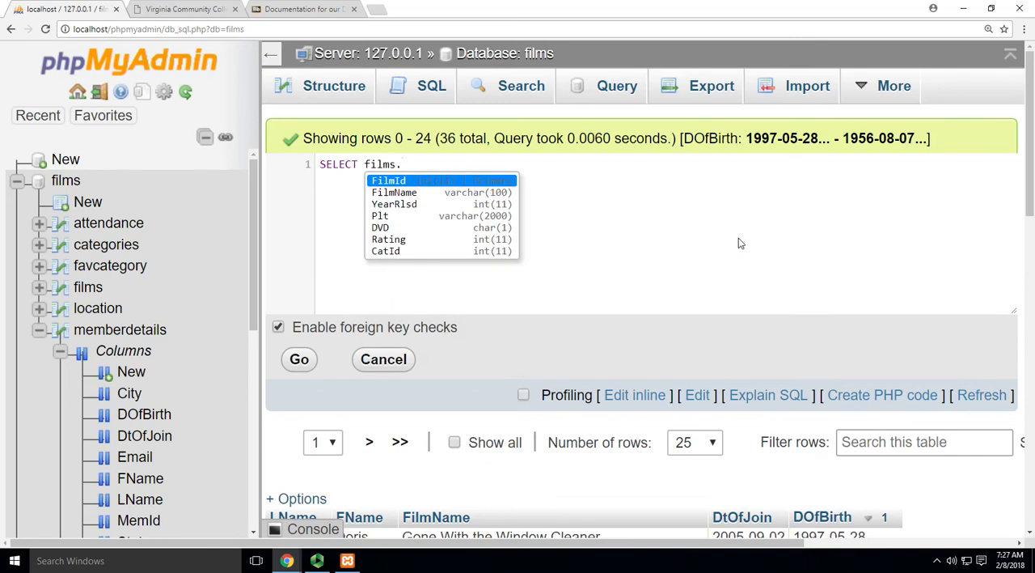
pyautogui.click(394, 191)
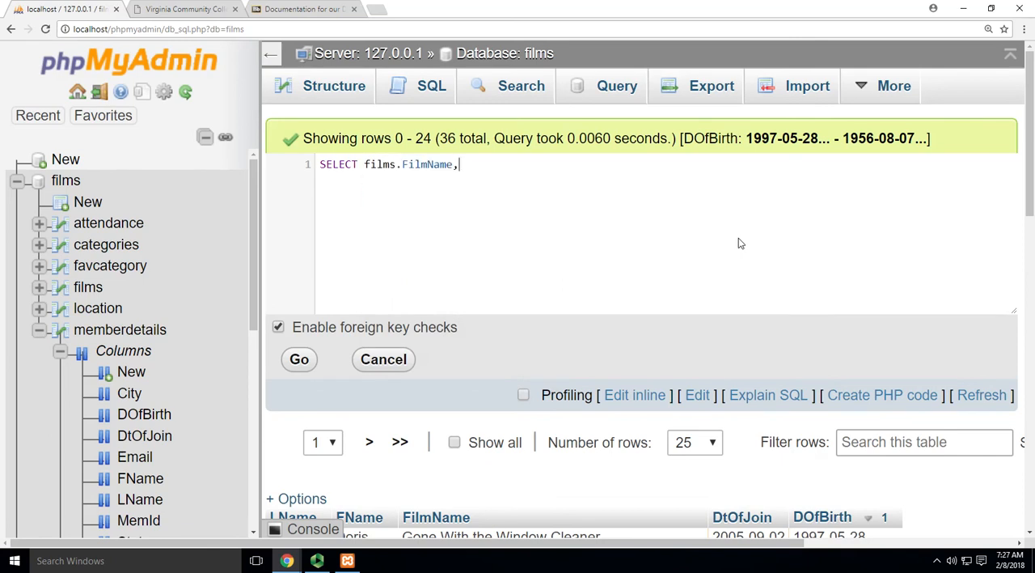
pyautogui.write('films')
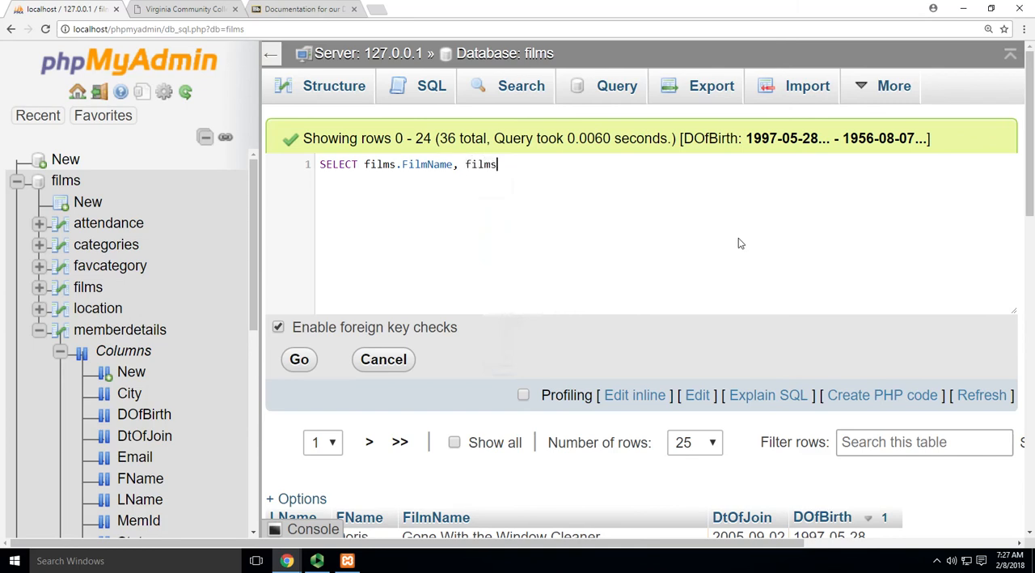
pyautogui.write('.')
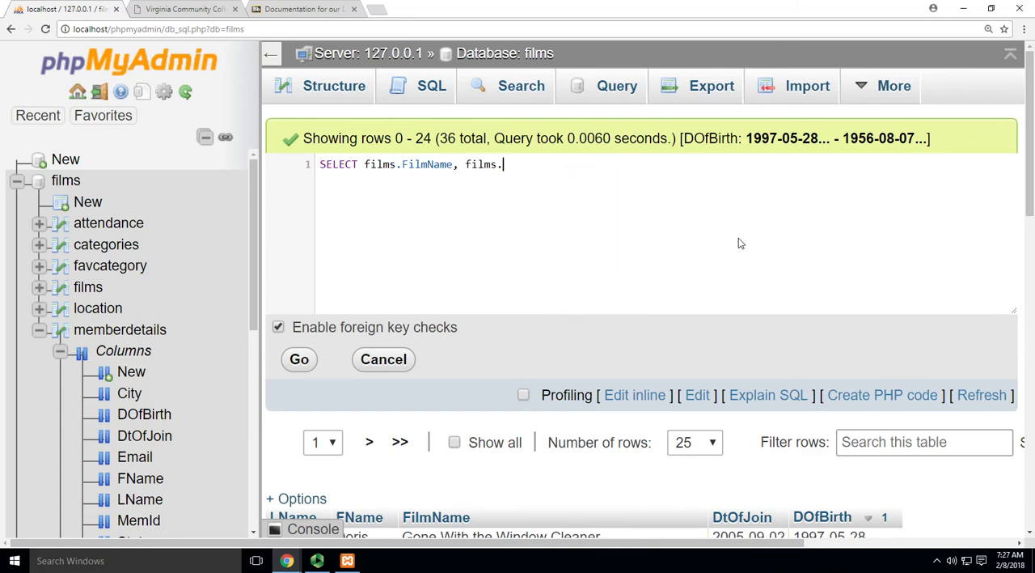
pyautogui.write('YearRlsd')
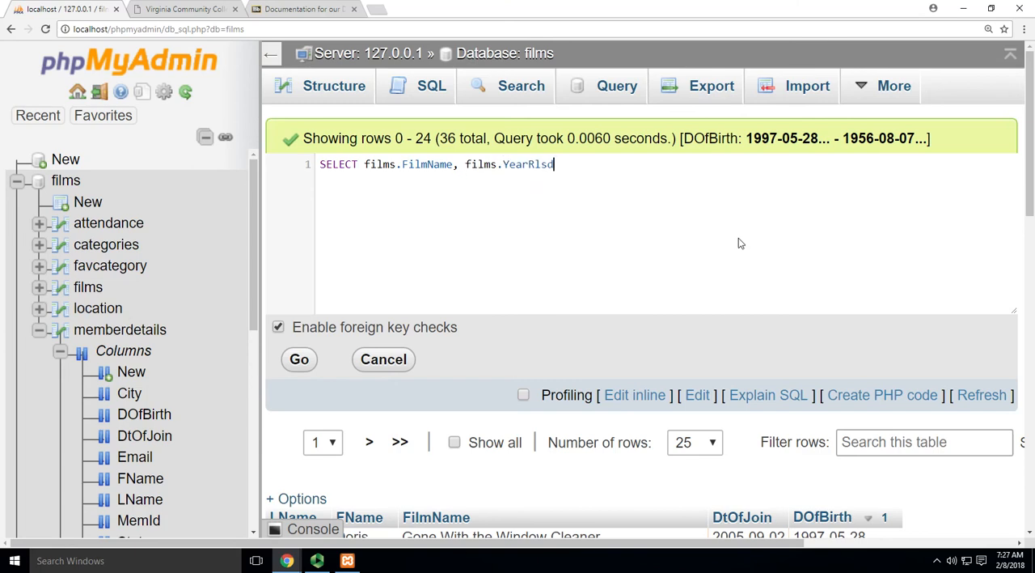
pyautogui.write('From')
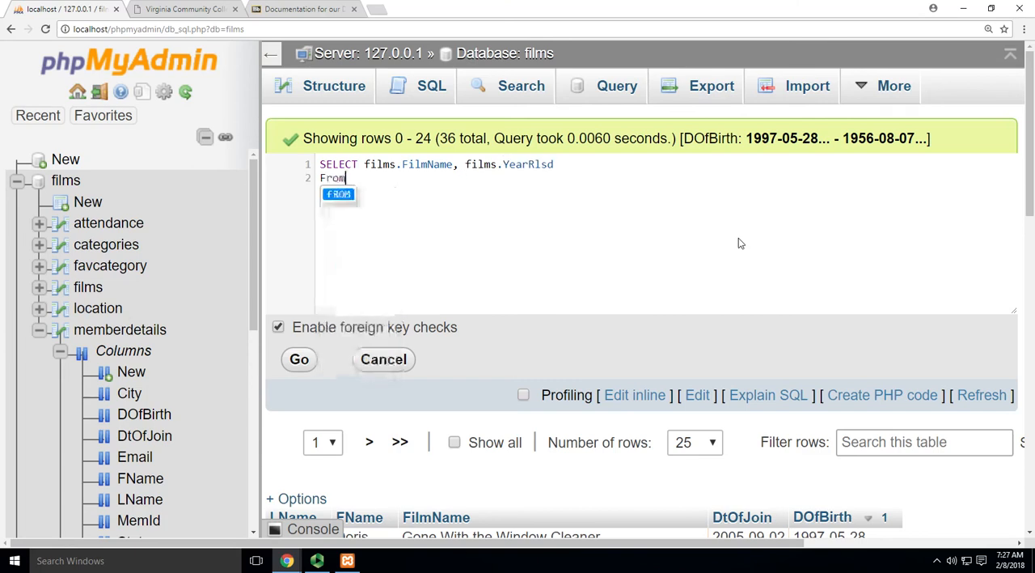
pyautogui.write('films')
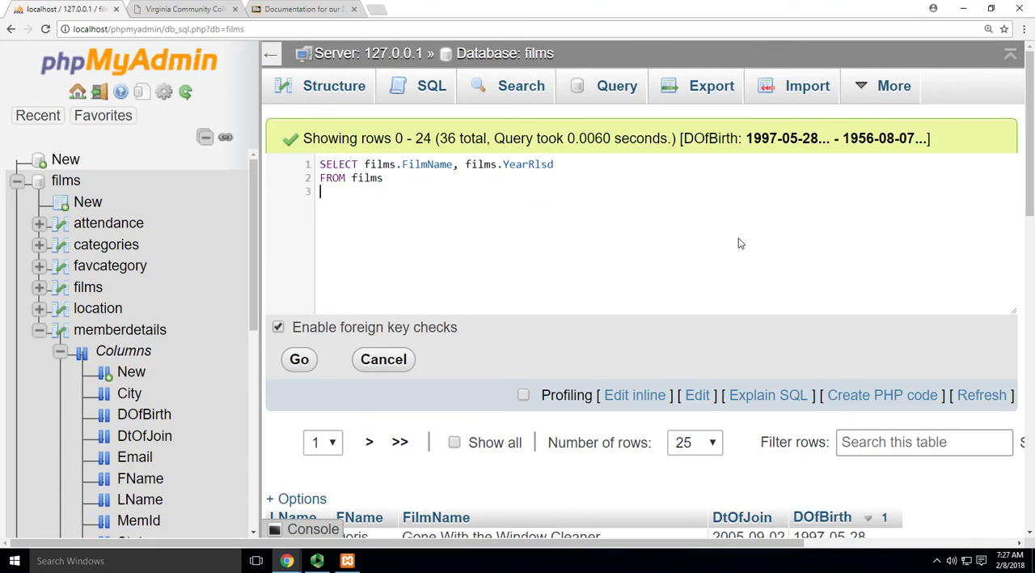
# Add WHERE films.YearRlsd = '1967' and run the query, returning three films
pyautogui.write('Wher')
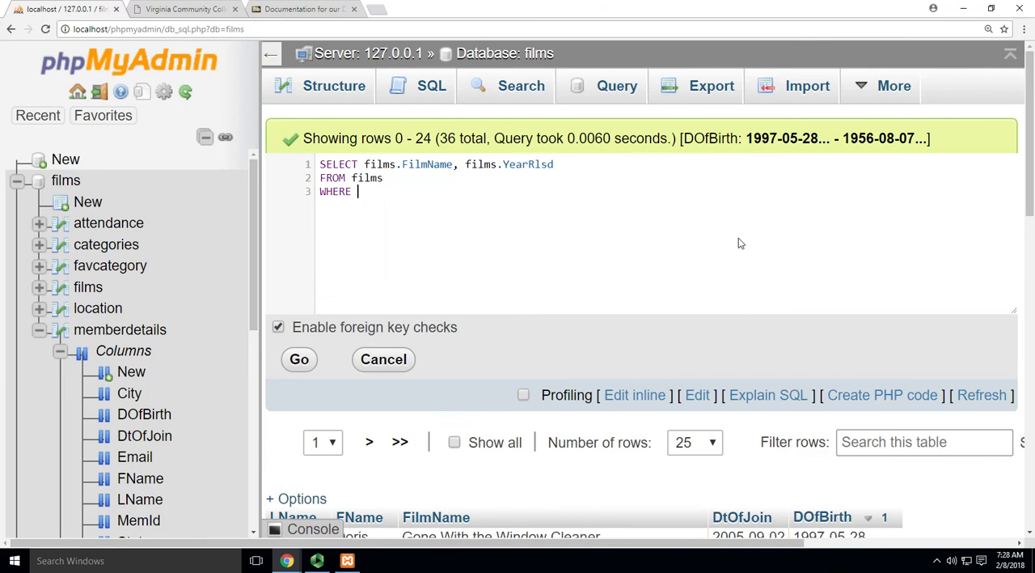
pyautogui.write('films.')
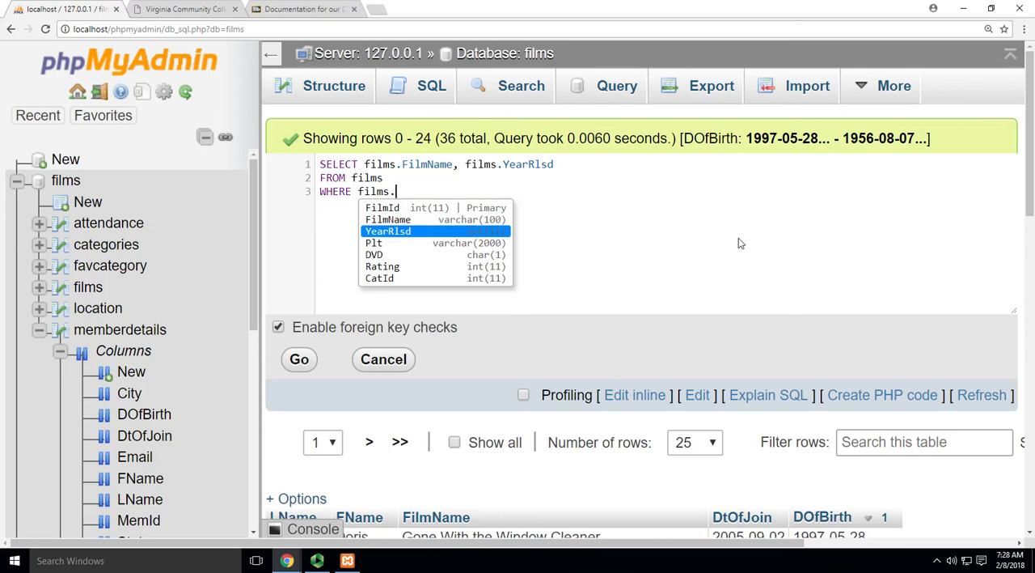
pyautogui.click(387, 230)
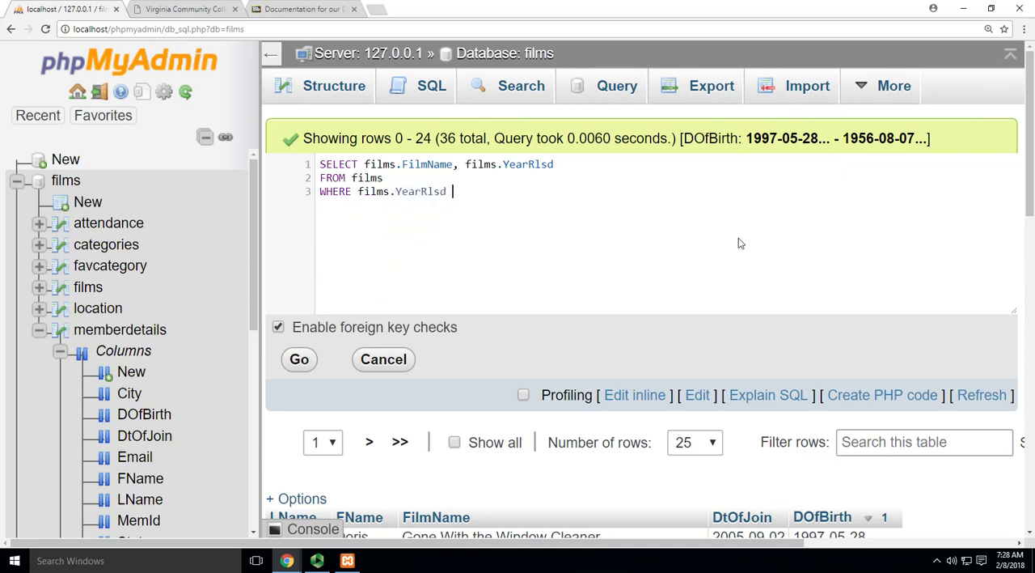
pyautogui.write('=')
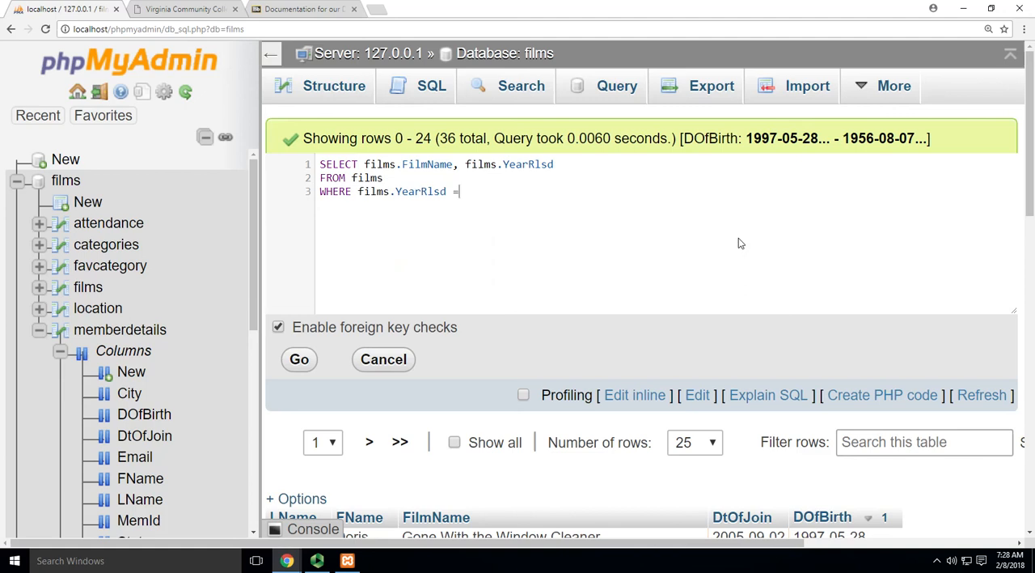
pyautogui.write('19')
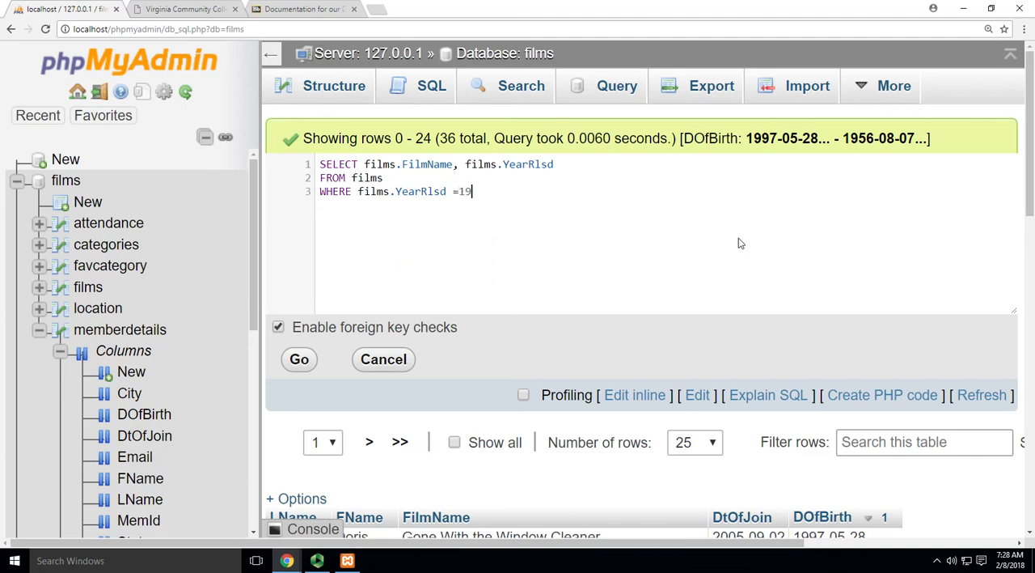
pyautogui.write('67')
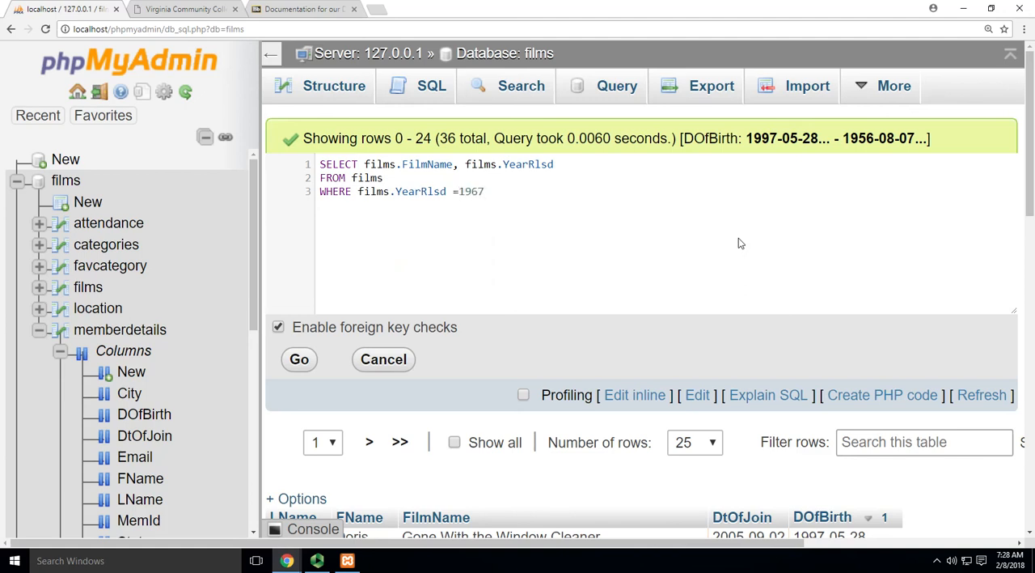
pyautogui.write("'")
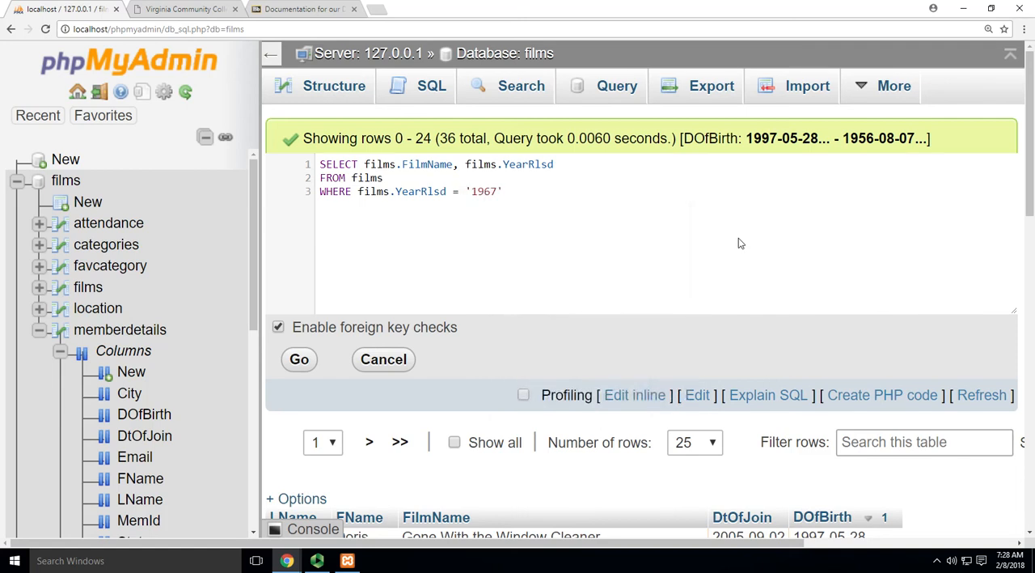
pyautogui.click(299, 359)
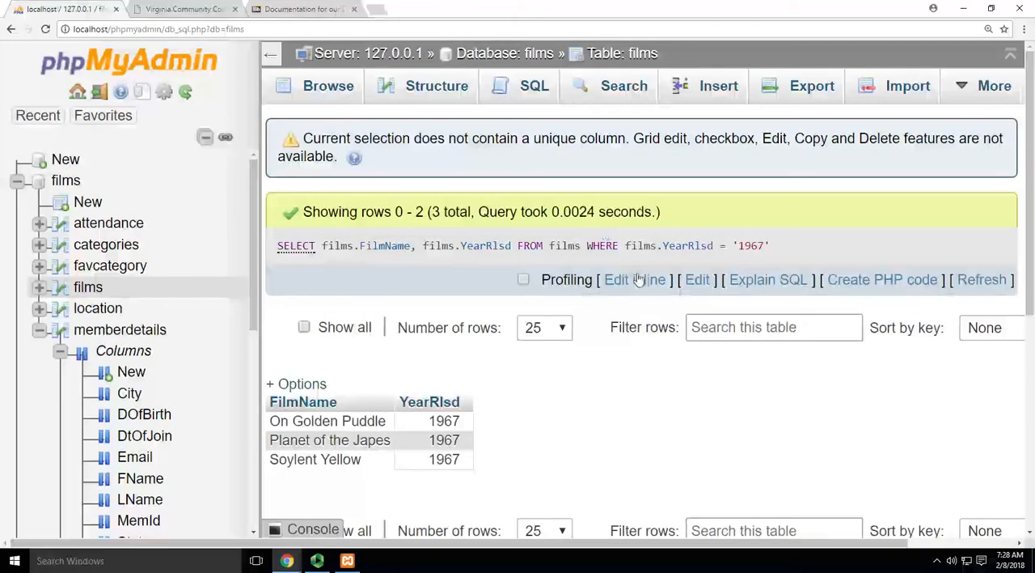
# Append AND films.YearRlsd = '1985' AND films.YearRlsd = '1987' to the WHERE clause
pyautogui.click(634, 279)
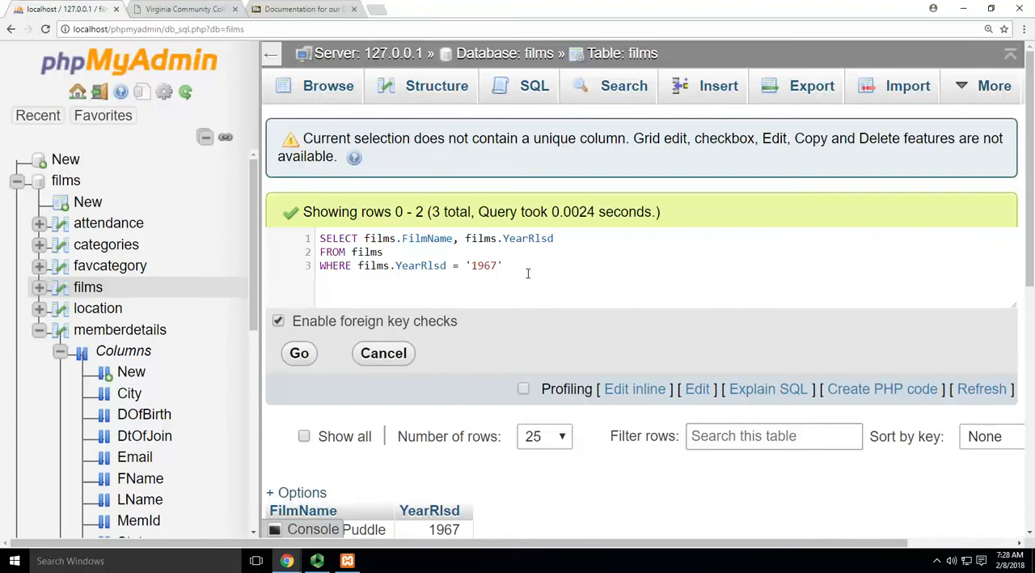
pyautogui.write('AND')
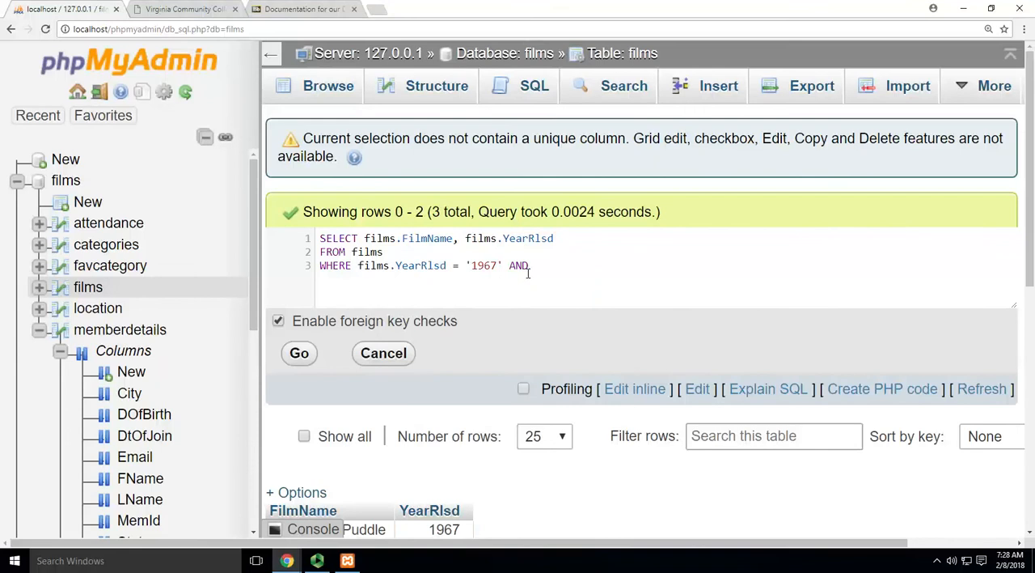
pyautogui.write('films.YearRlsd')
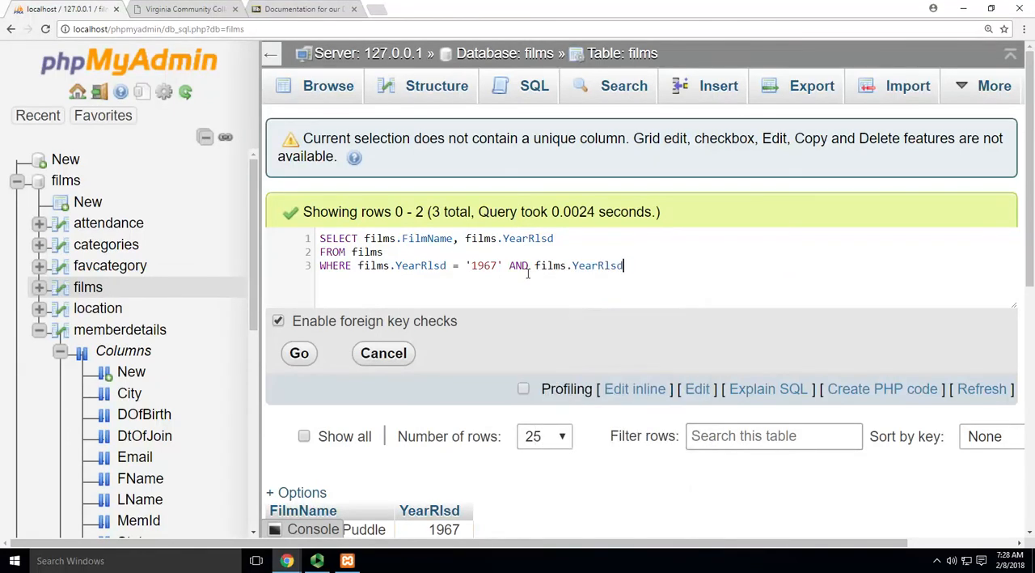
pyautogui.write('=')
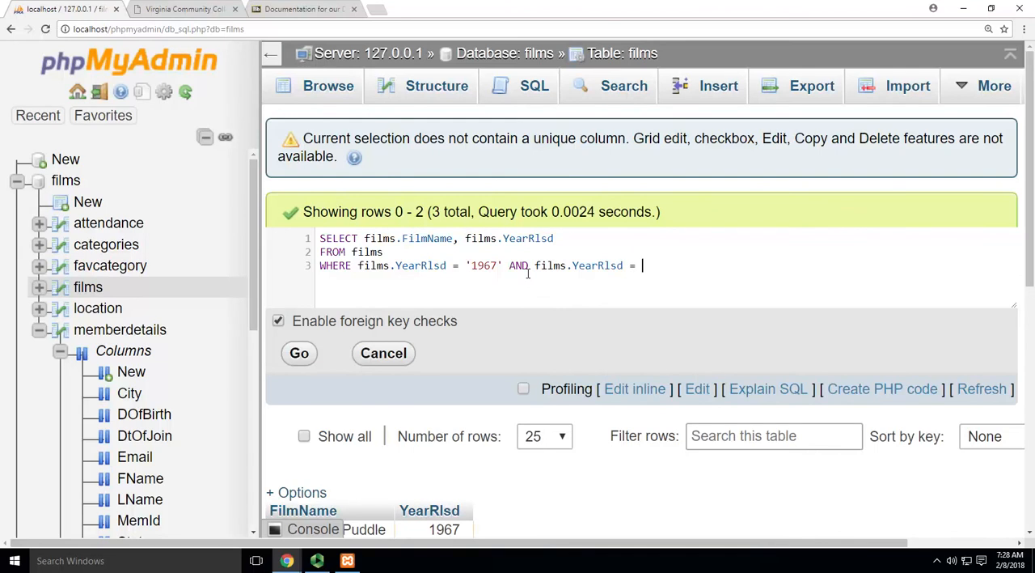
pyautogui.write('19')
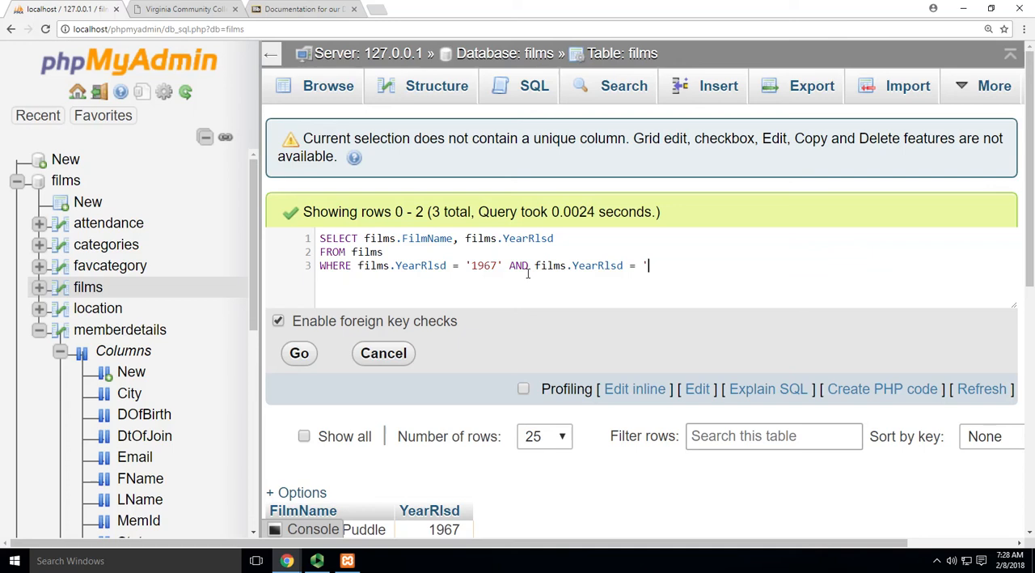
pyautogui.write('195')
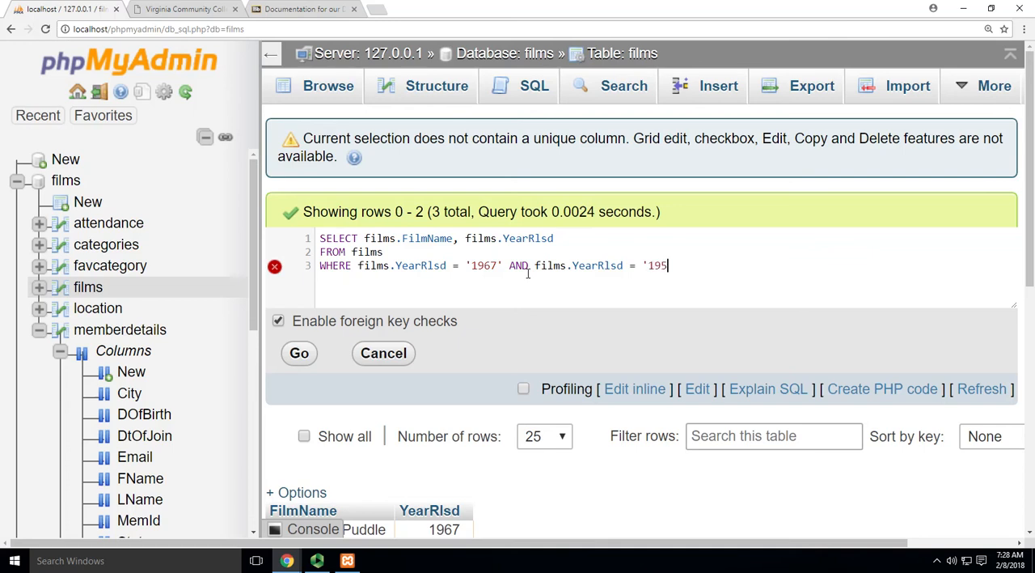
pyautogui.write('8')
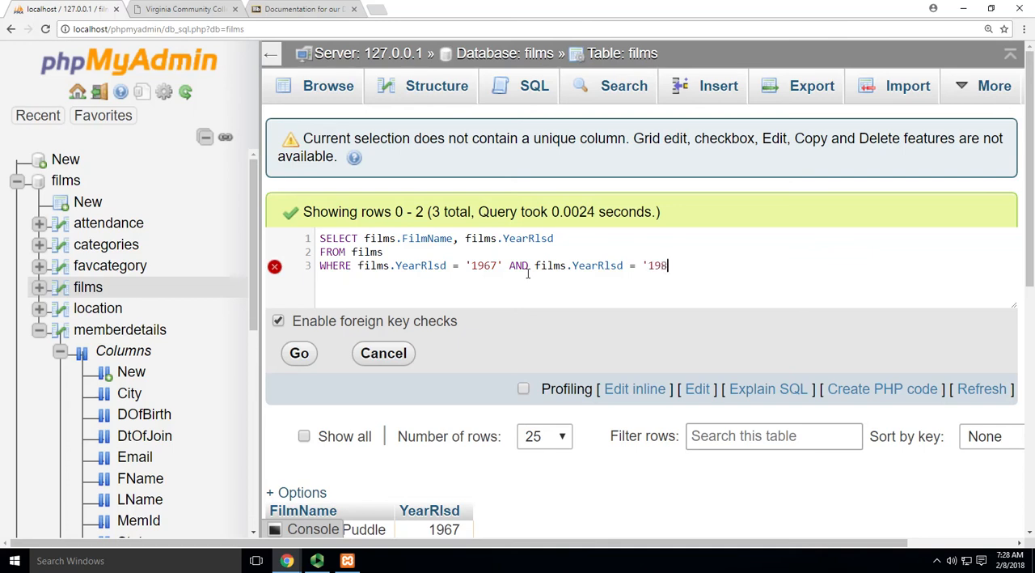
pyautogui.write("5' A")
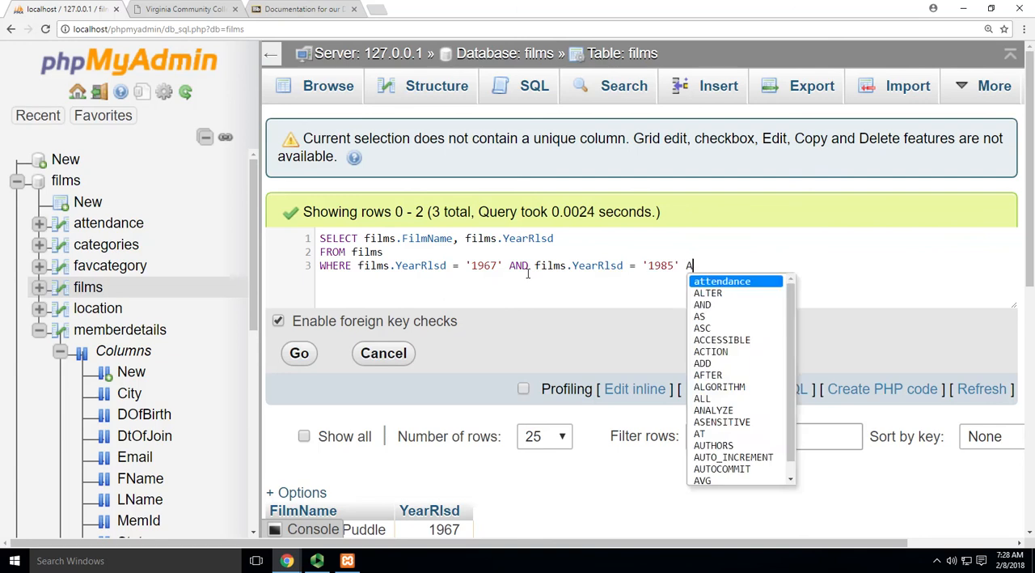
pyautogui.write('films.YearRlsd =')
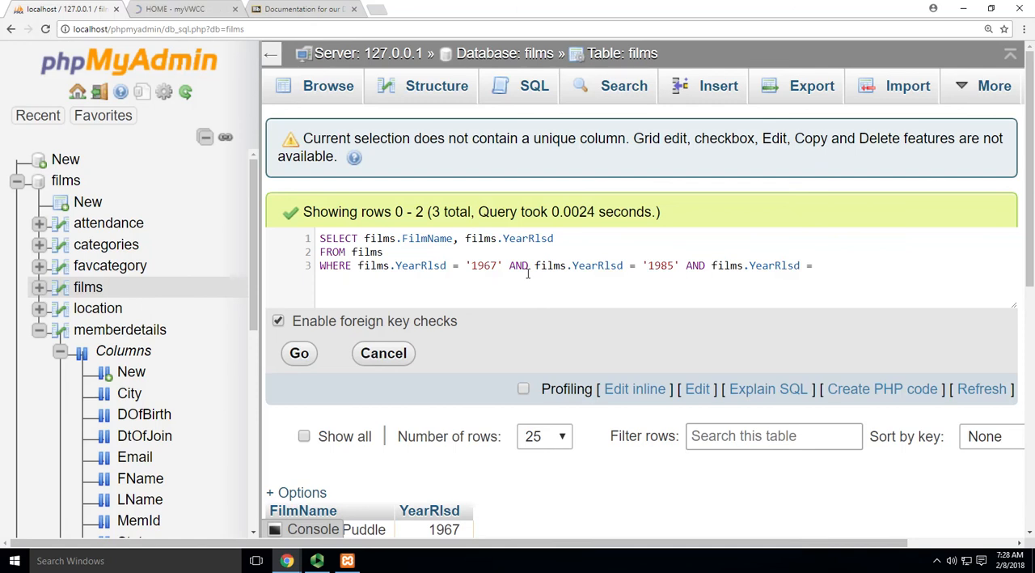
pyautogui.write("'1987'")
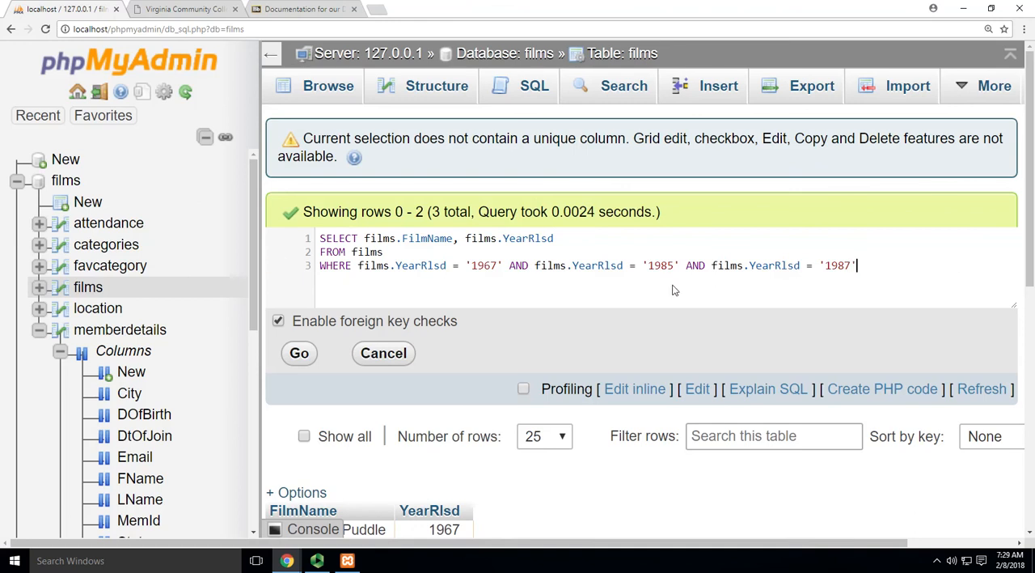
# Run the AND query, which returns nothing, then rerun it with OR, returning four films
pyautogui.click(299, 353)
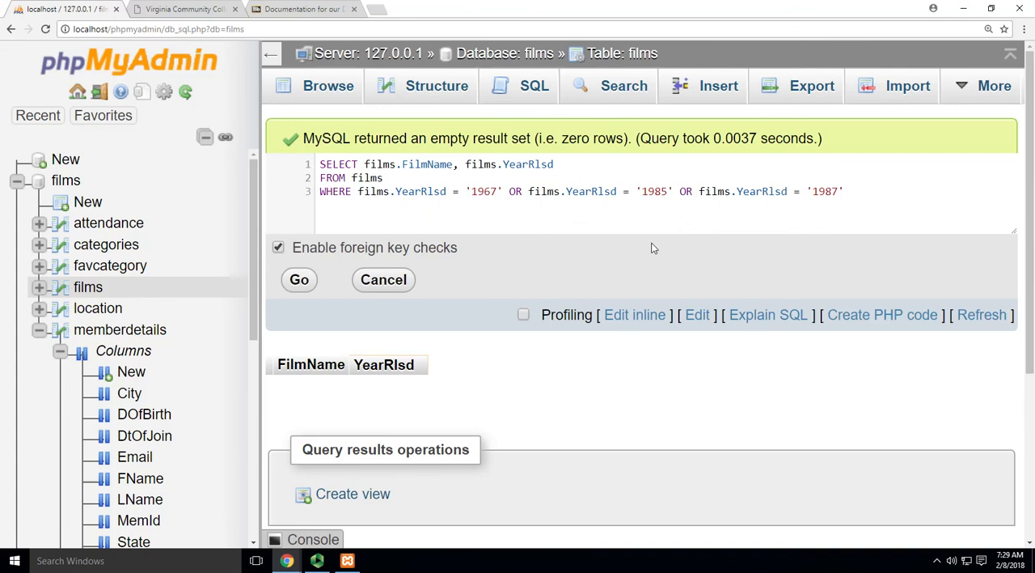
pyautogui.click(299, 279)
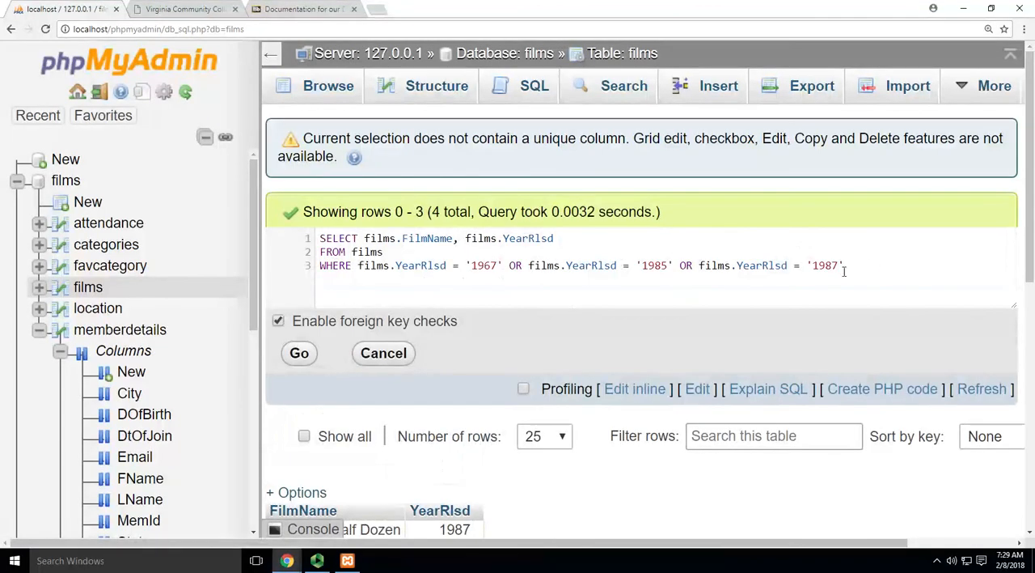
# Replace the condition with WHERE films.YearRlsd IN ('1967','1985','1987') and run it
pyautogui.press('enter')
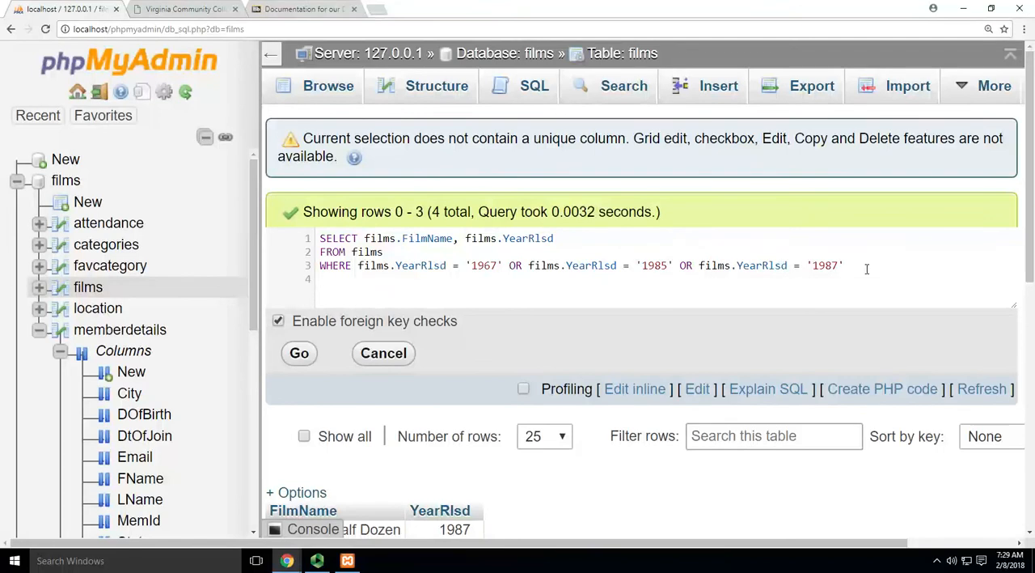
pyautogui.write('WHERE')
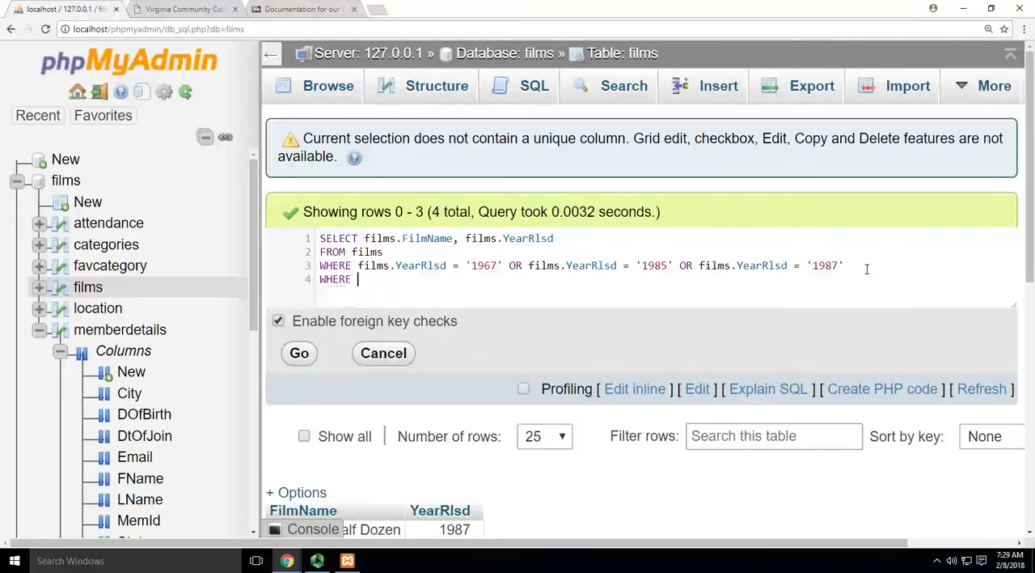
pyautogui.write('films.YearRlsd')
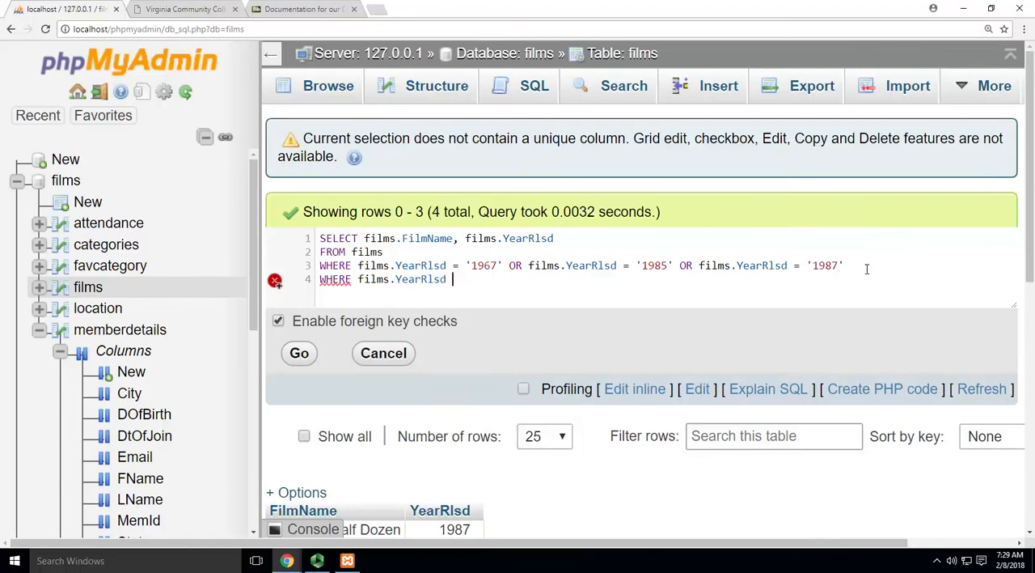
pyautogui.write('IN (')
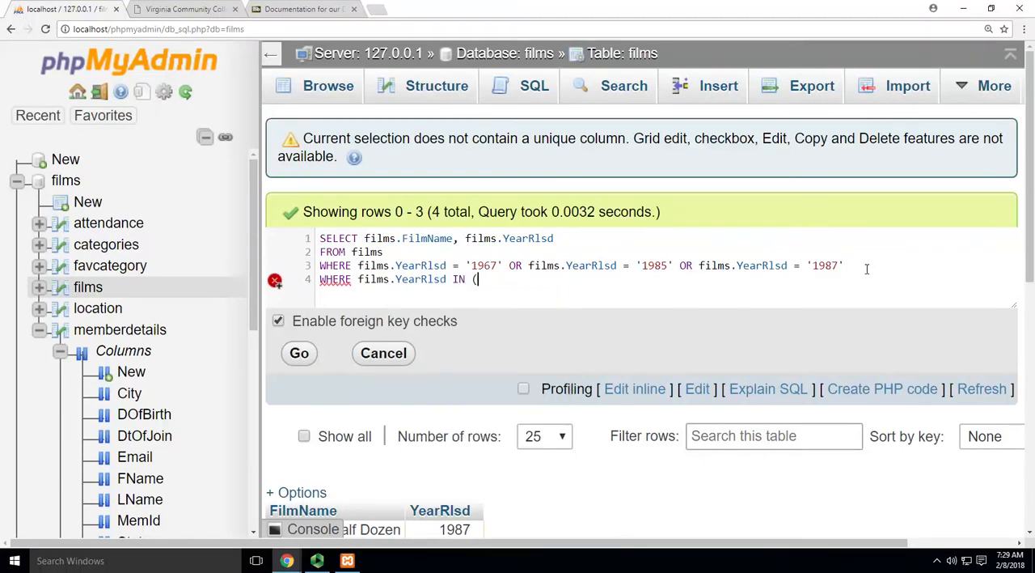
pyautogui.write("'1967")
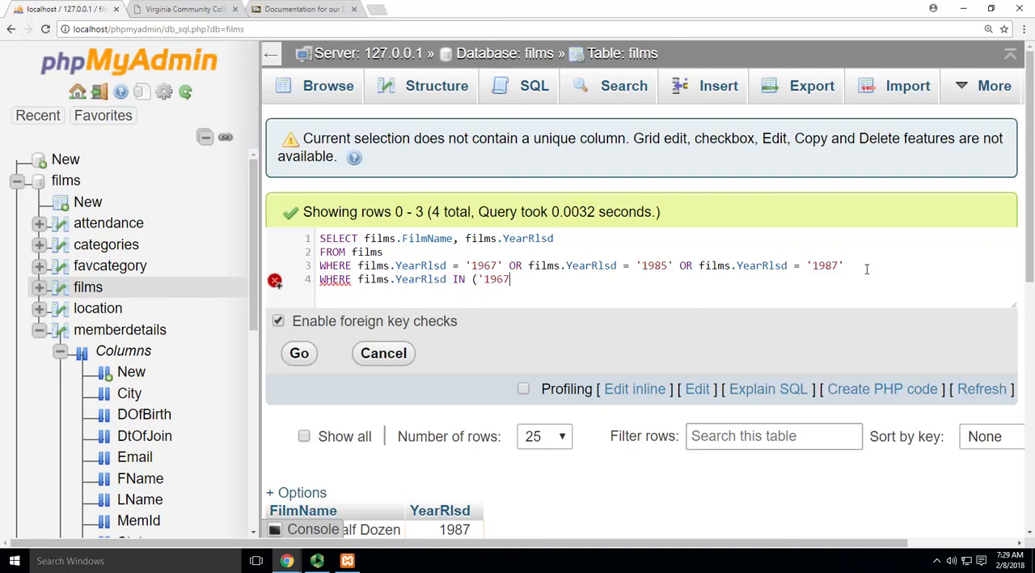
pyautogui.write(',')
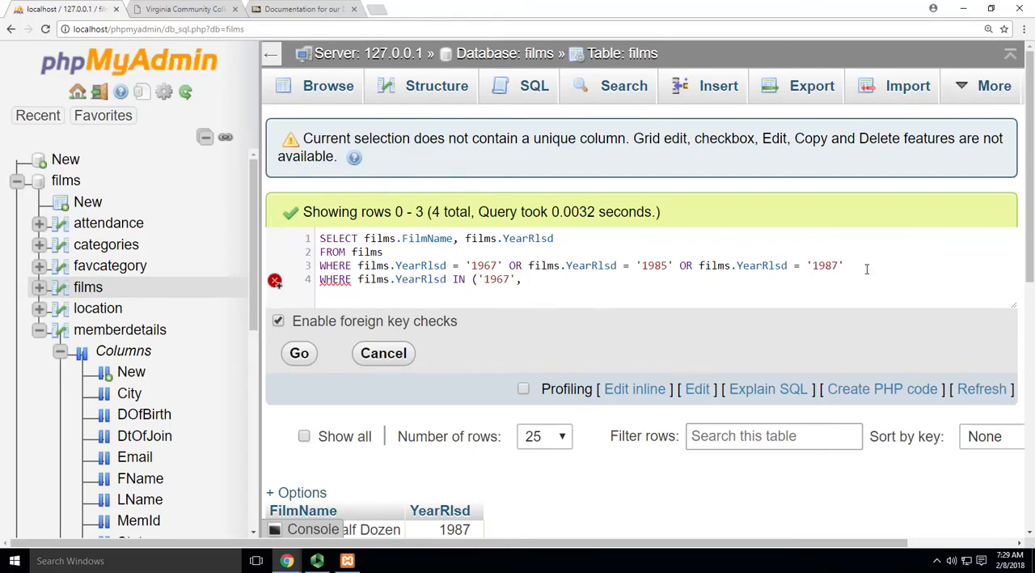
pyautogui.write(",'1985")
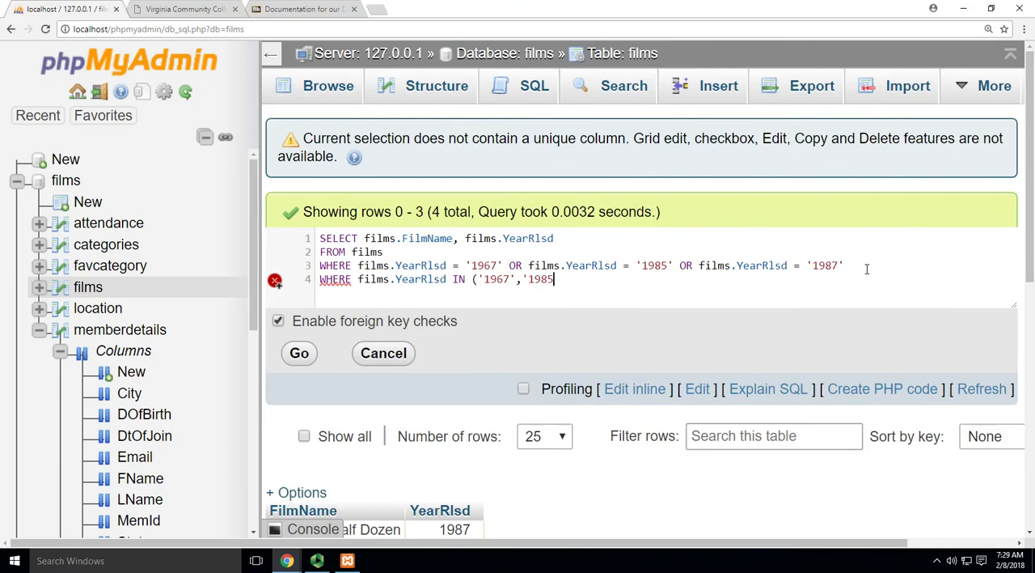
pyautogui.write(',')
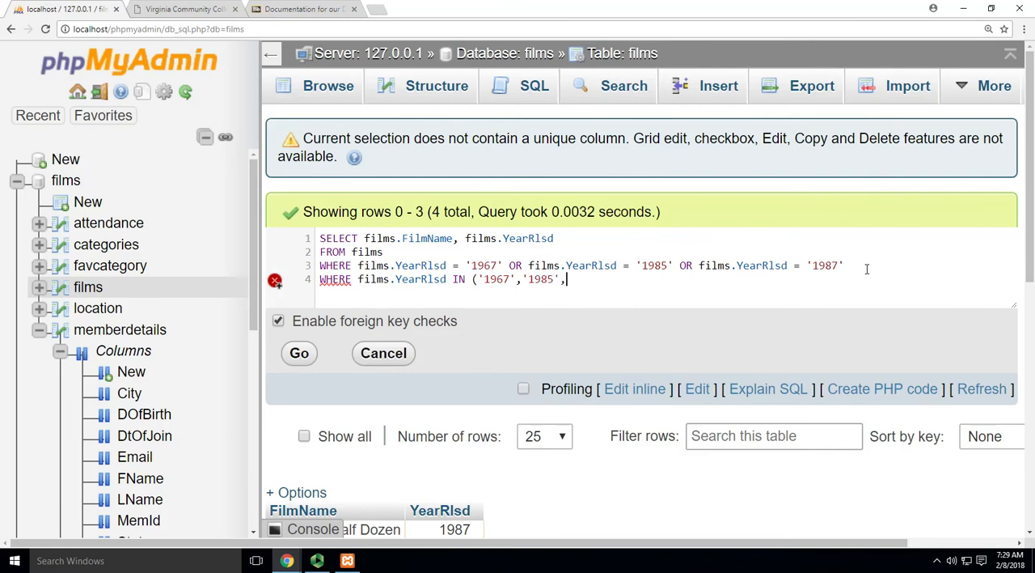
pyautogui.write("'1987")
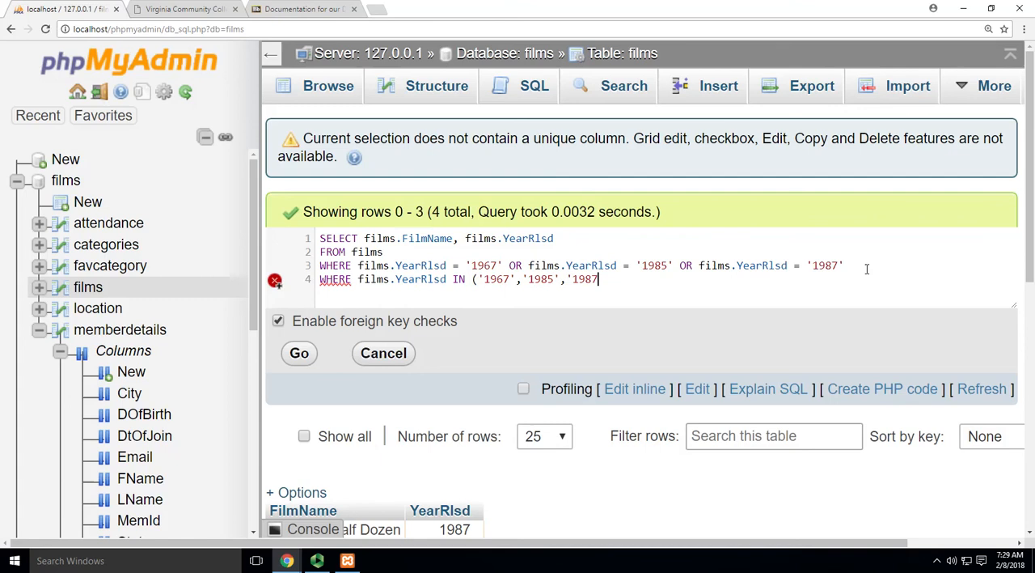
pyautogui.write(')')
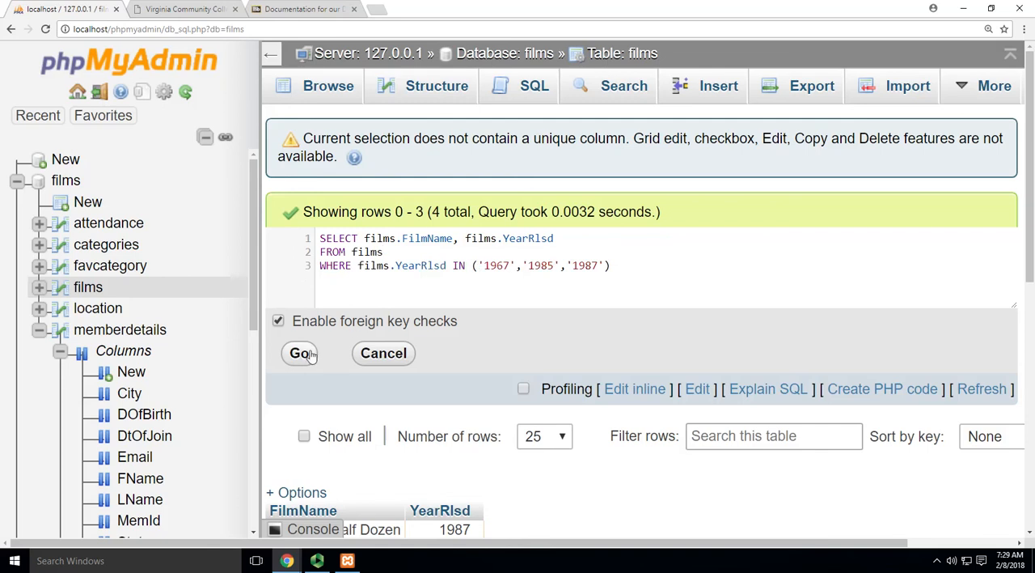
pyautogui.click(299, 353)
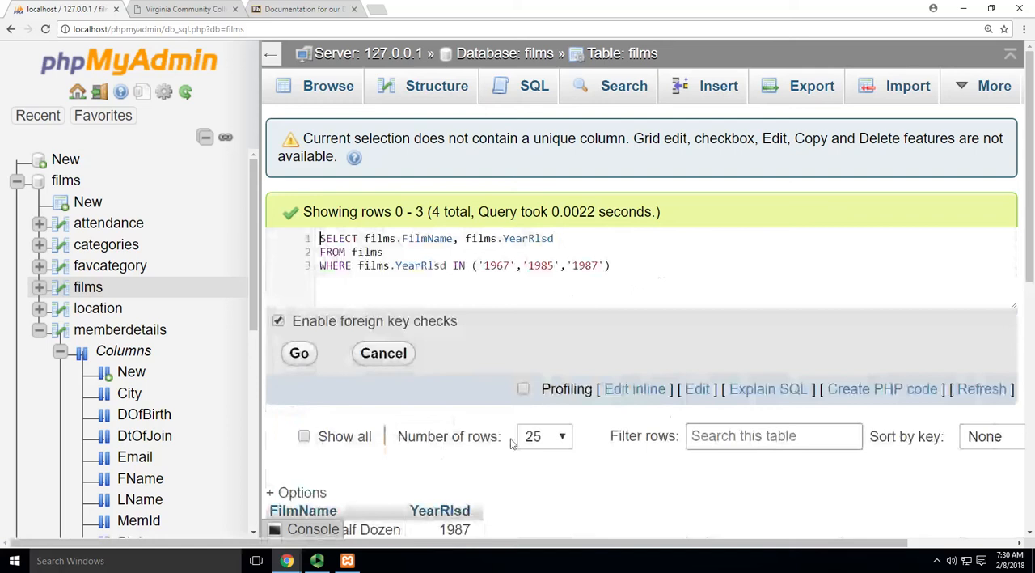
pyautogui.click(316, 560)
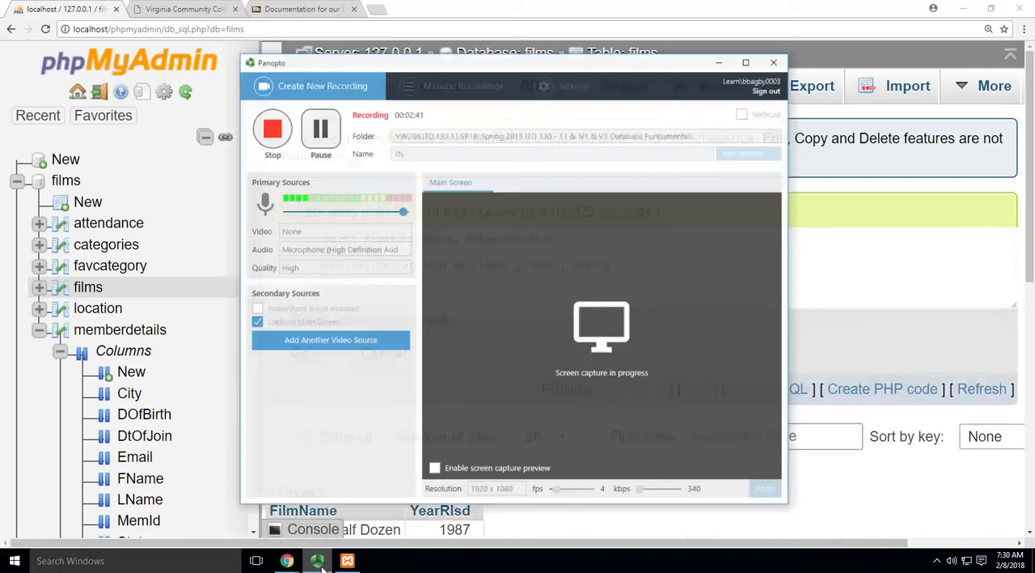